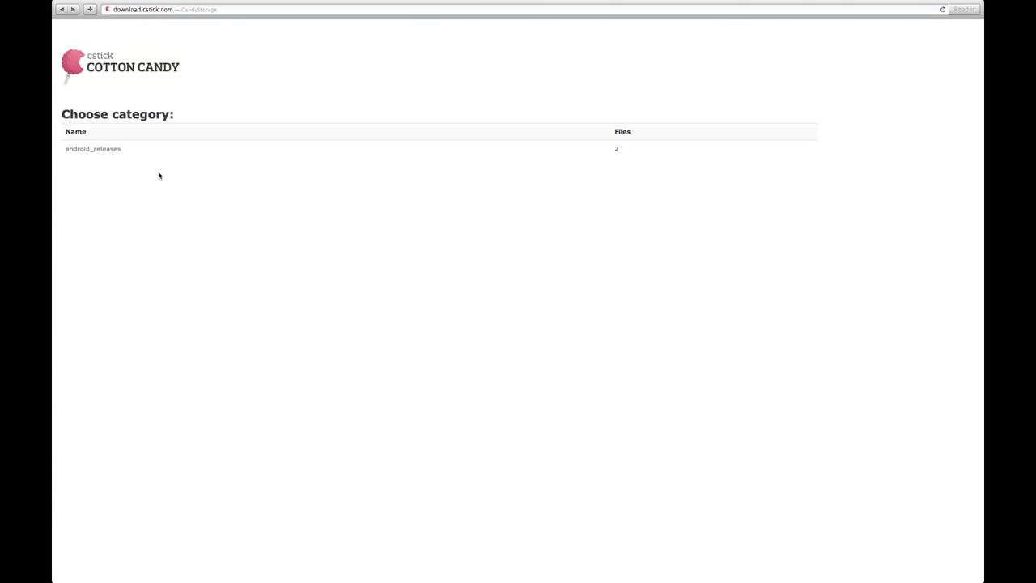
# Step: Start downloading the 213 MB ics-beta release zip from the android_releases category
pyautogui.click(92, 149)
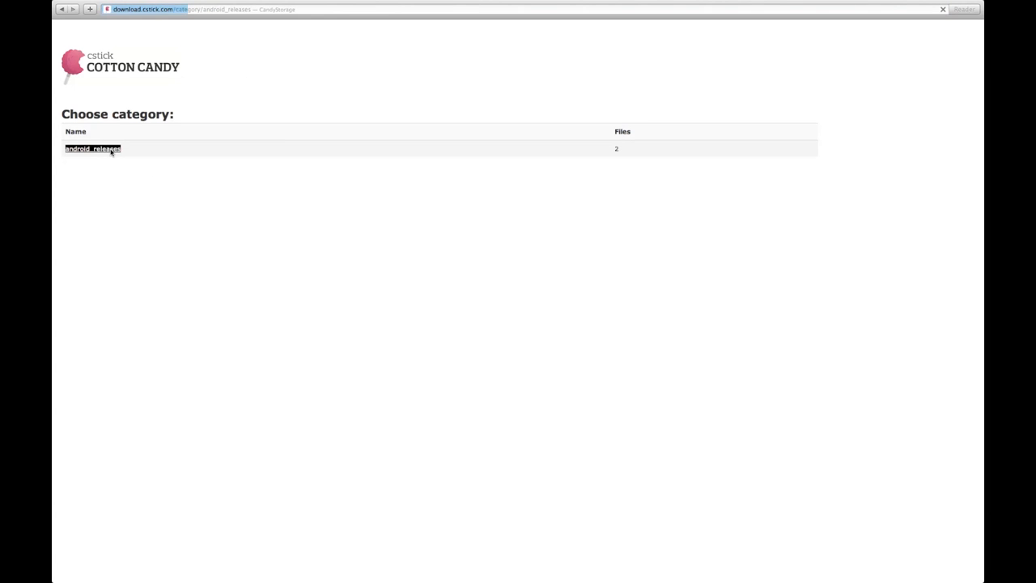
pyautogui.click(93, 149)
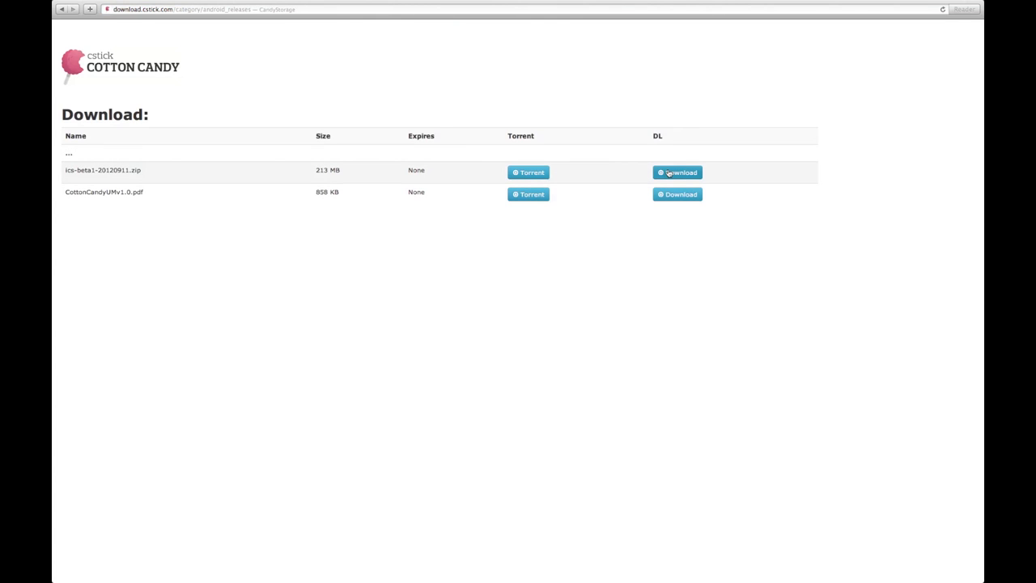
pyautogui.click(677, 171)
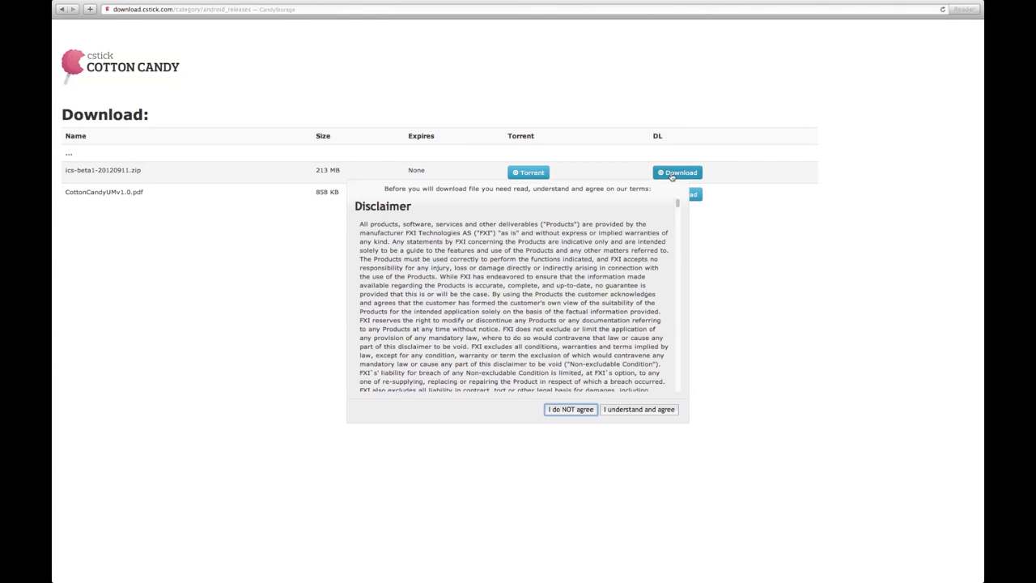
pyautogui.moveTo(664, 308)
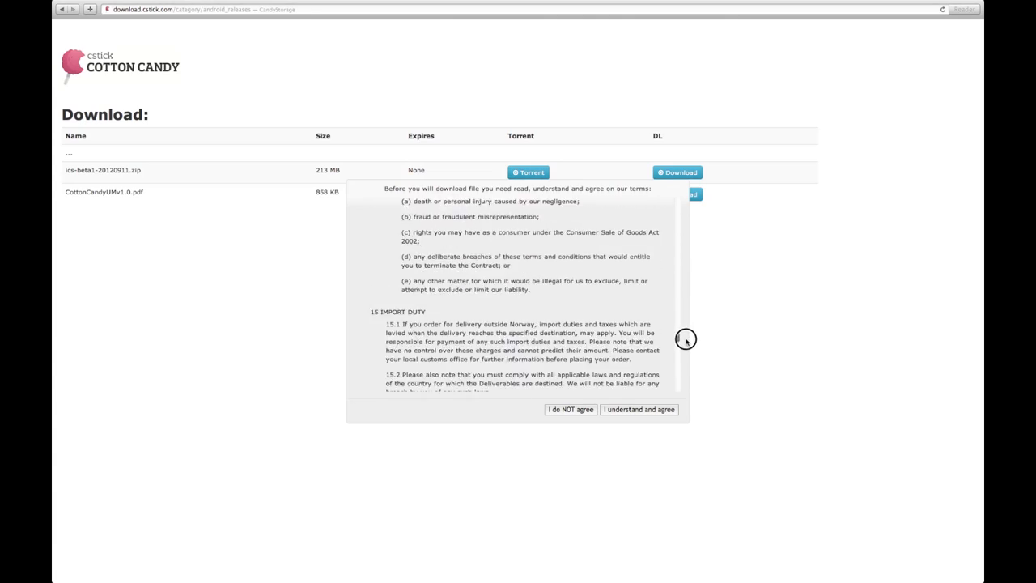
# Step: Accept the download disclaimer with 'I understand and agree'
pyautogui.scroll(-3)
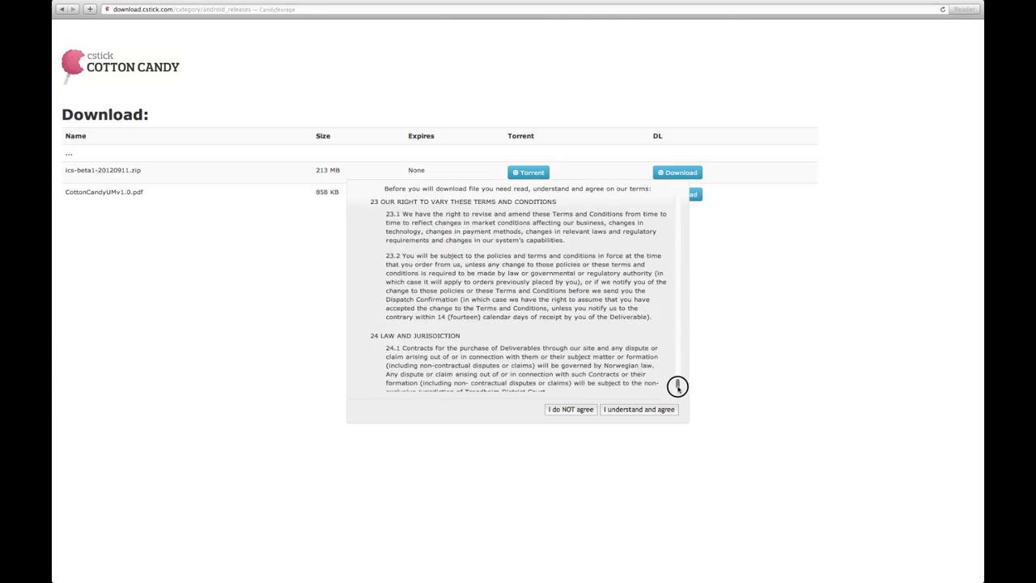
pyautogui.scroll(-3)
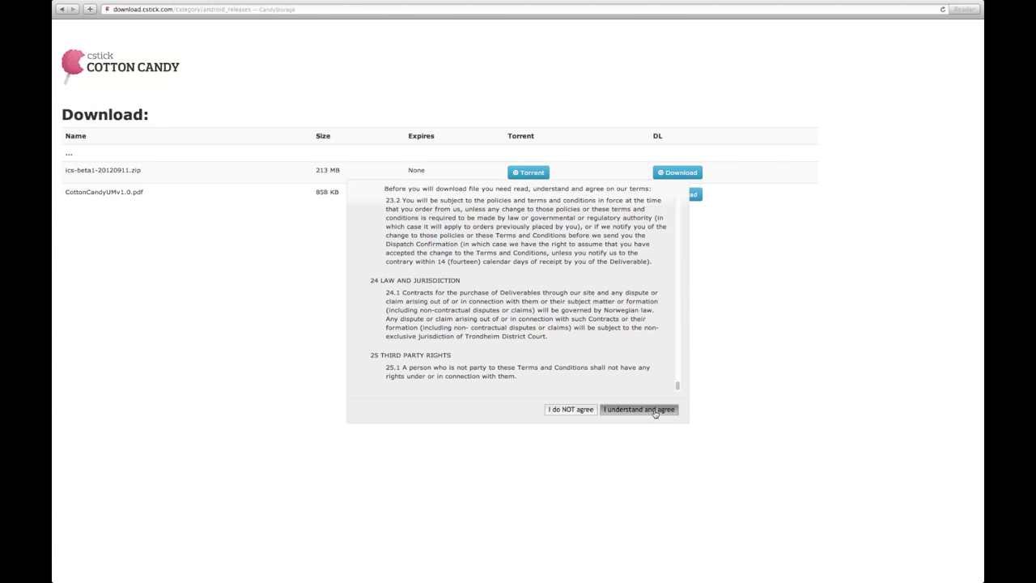
pyautogui.click(637, 408)
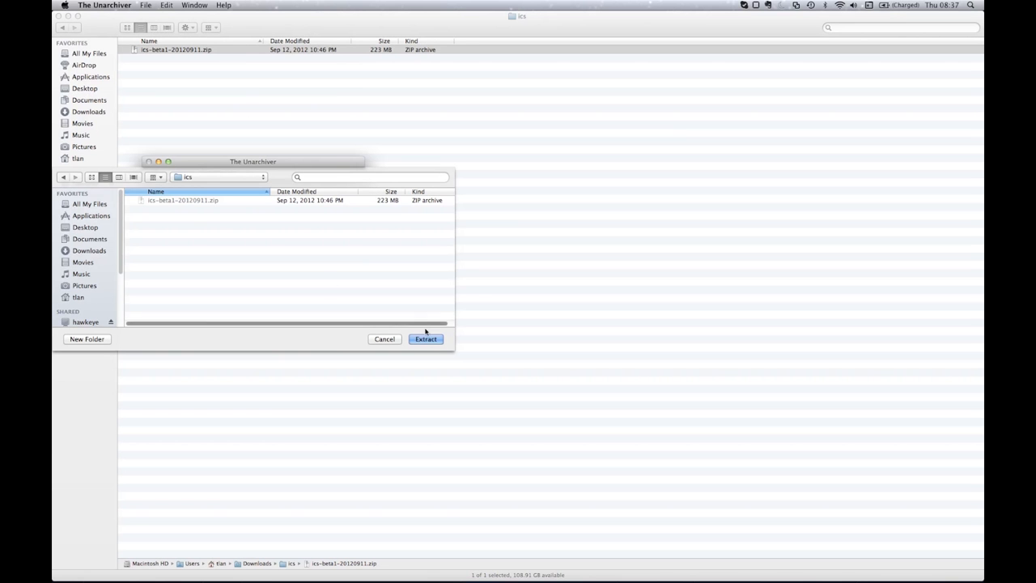
# Step: Extract the downloaded Android release zip into the ics folder
pyautogui.click(424, 338)
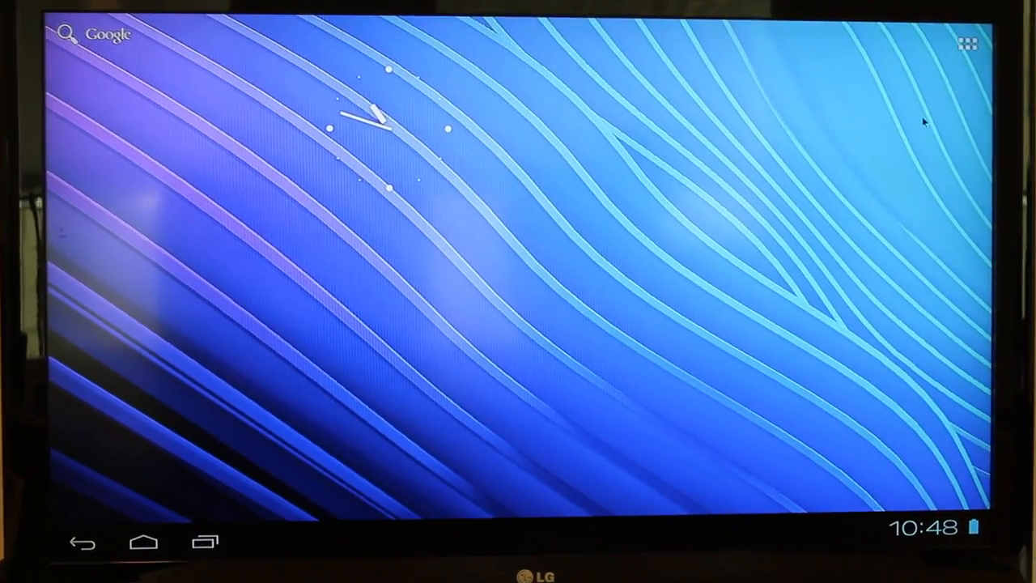
# Step: In Settings, switch Wi-Fi on and connect to the FXI Tech - 2.4 network
pyautogui.click(967, 42)
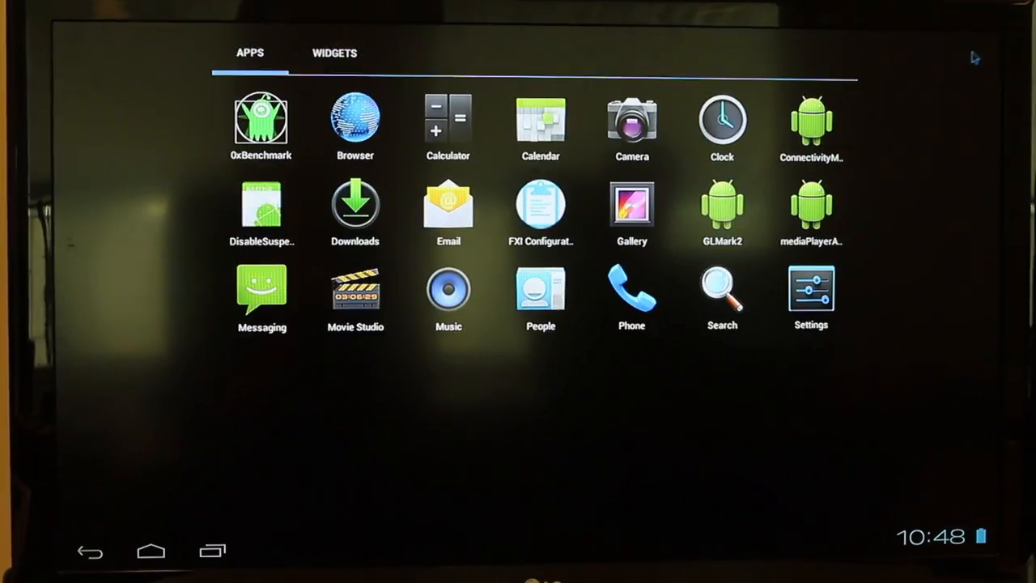
pyautogui.click(812, 290)
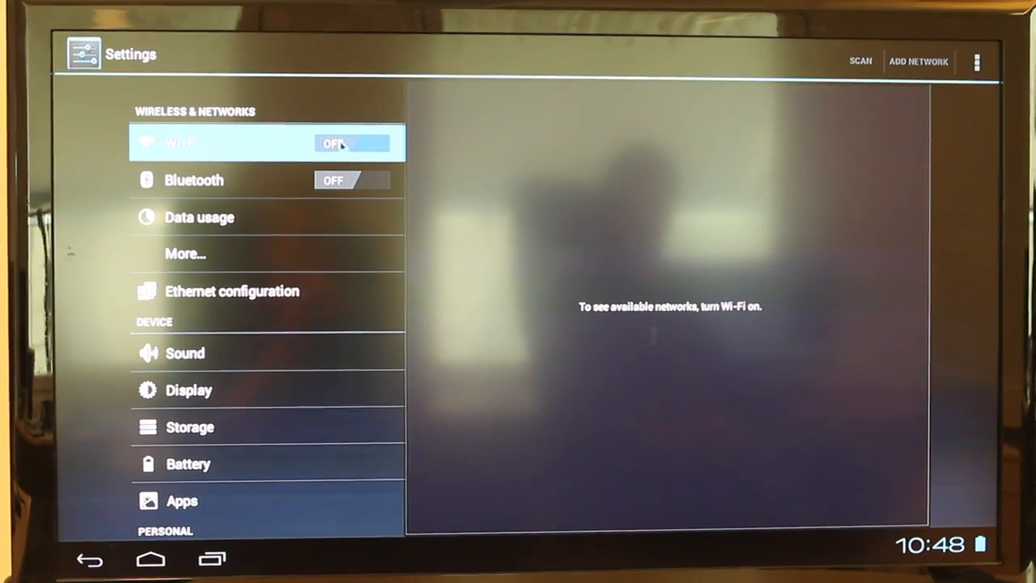
pyautogui.click(352, 143)
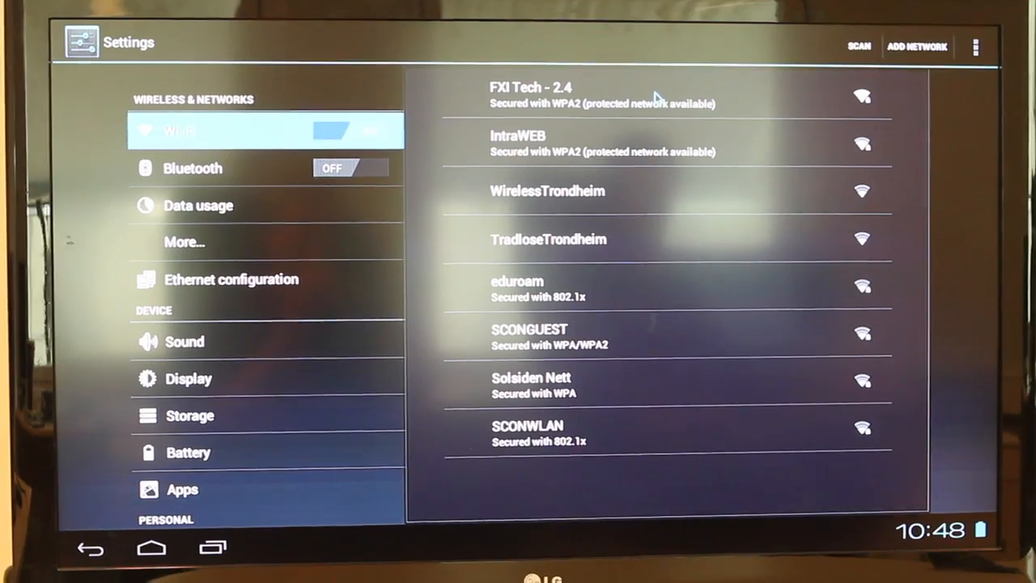
pyautogui.click(531, 94)
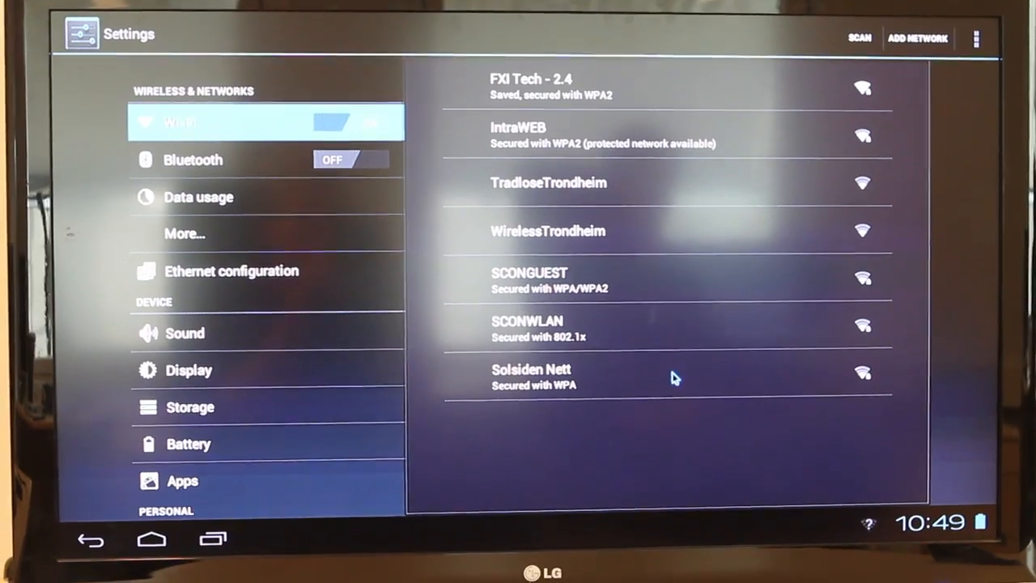
pyautogui.click(531, 77)
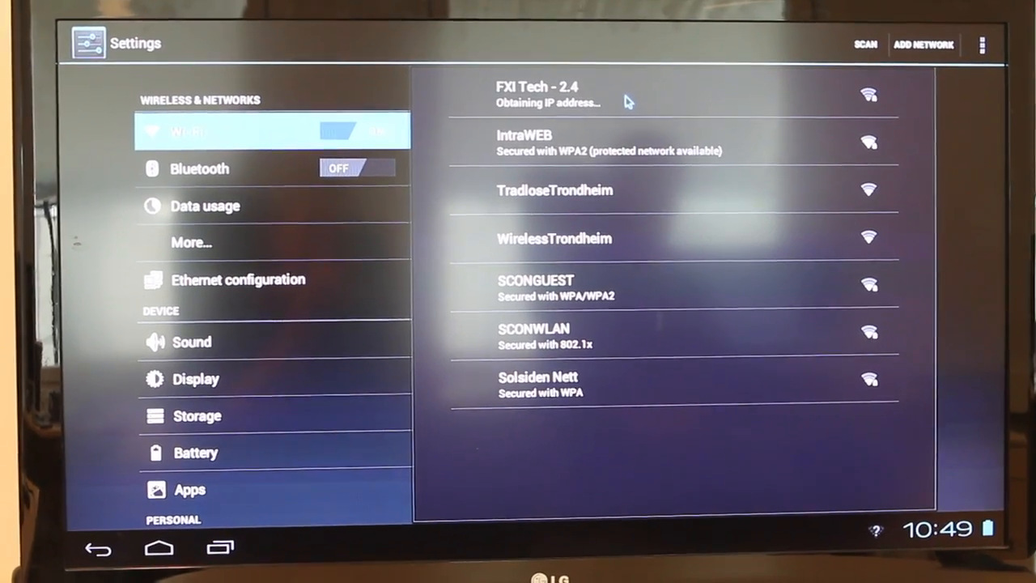
# Step: Switch Bluetooth on and pair the Bluetooth Optic Mouse with PIN 0000, then return to the app drawer
pyautogui.click(199, 169)
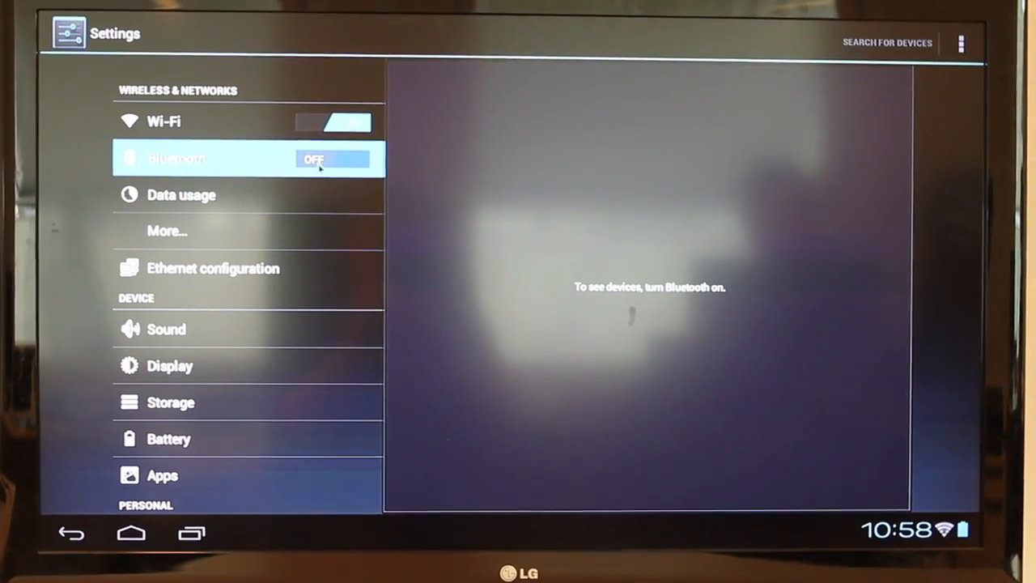
pyautogui.click(332, 158)
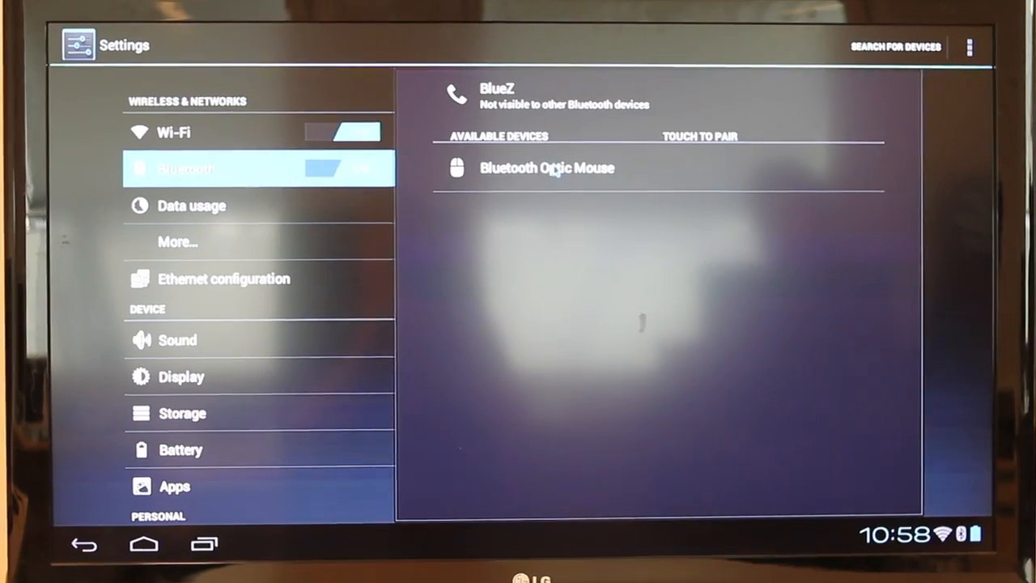
pyautogui.click(547, 167)
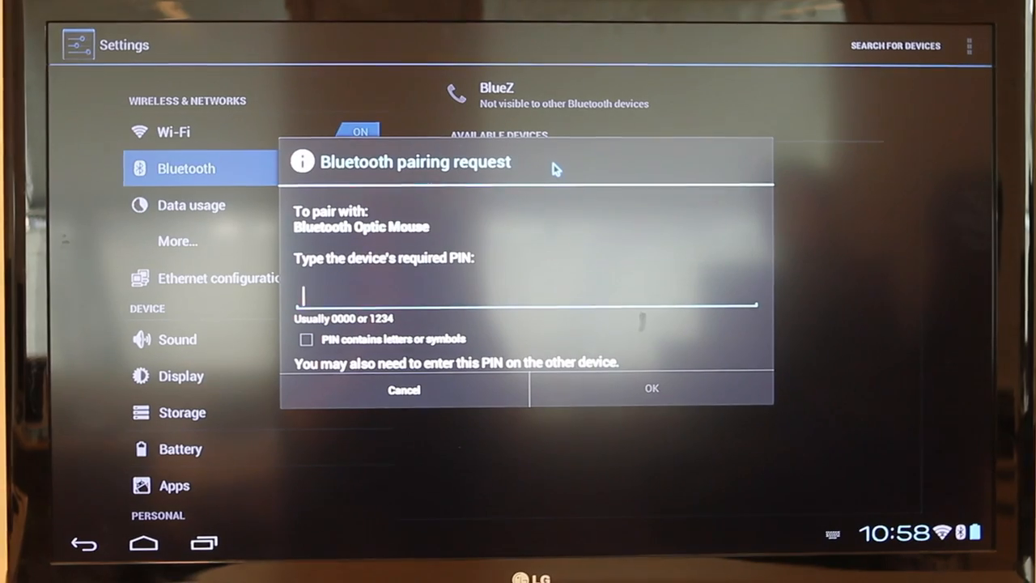
pyautogui.write('1')
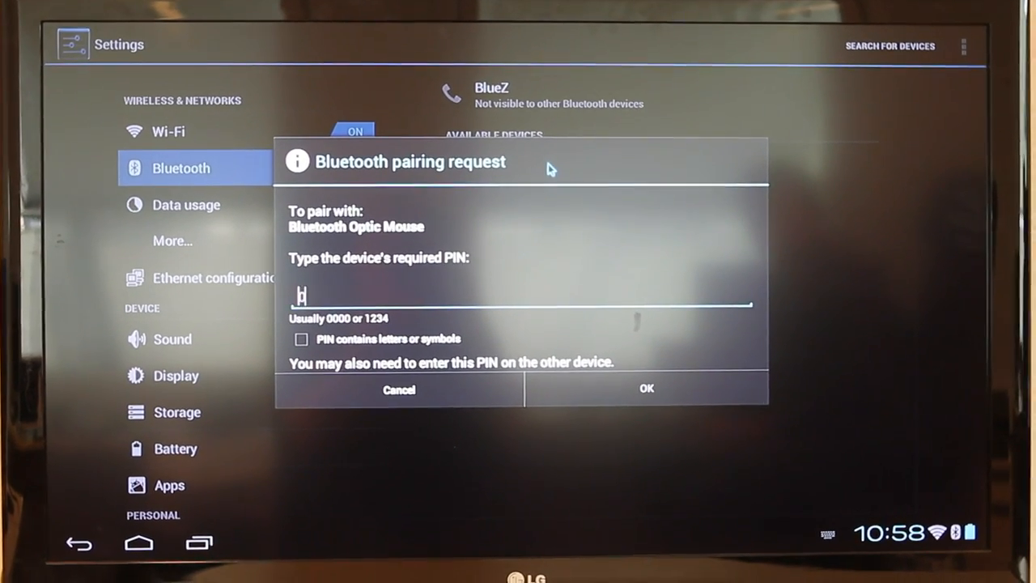
pyautogui.write('0000')
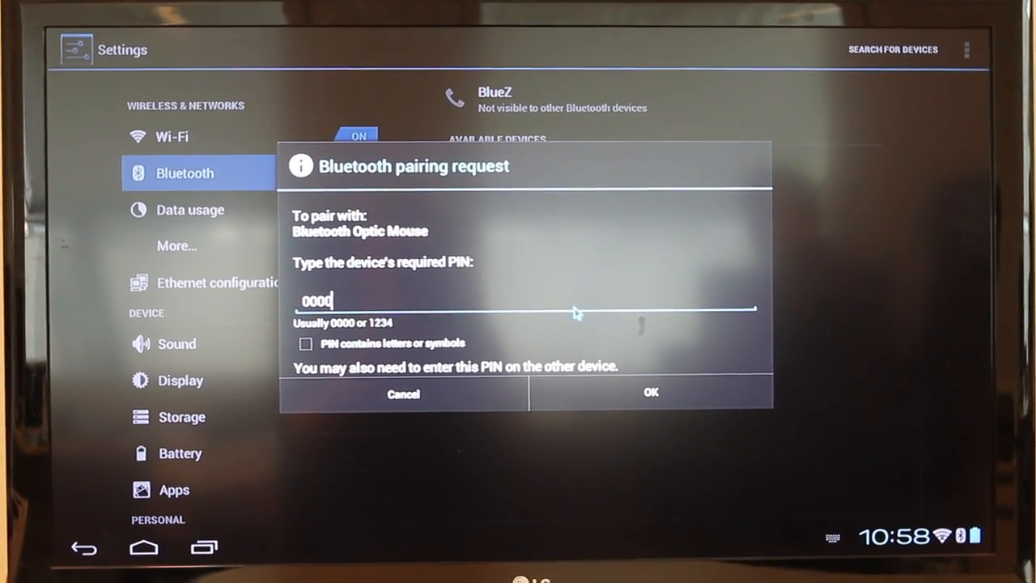
pyautogui.click(650, 393)
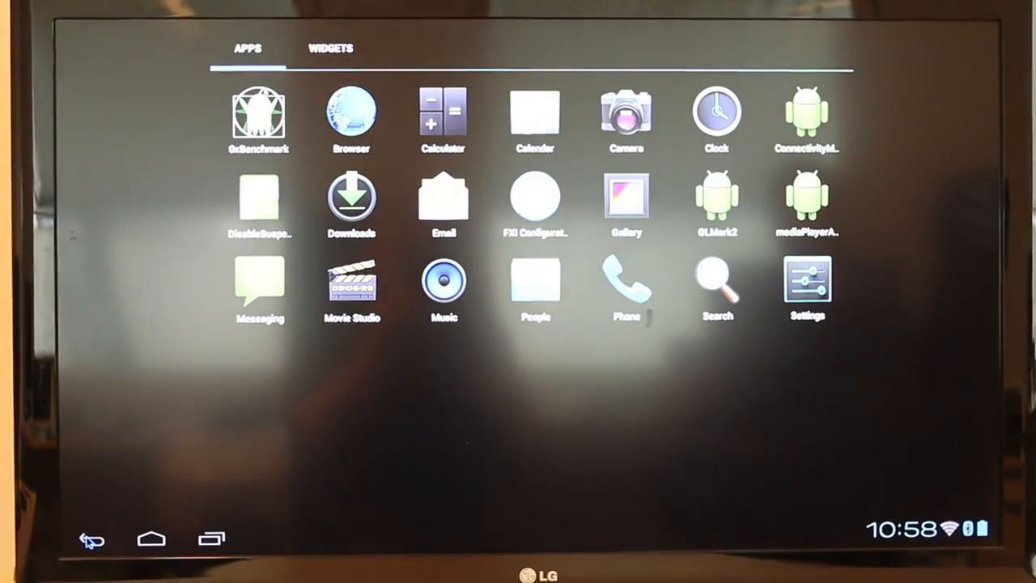
pyautogui.click(152, 537)
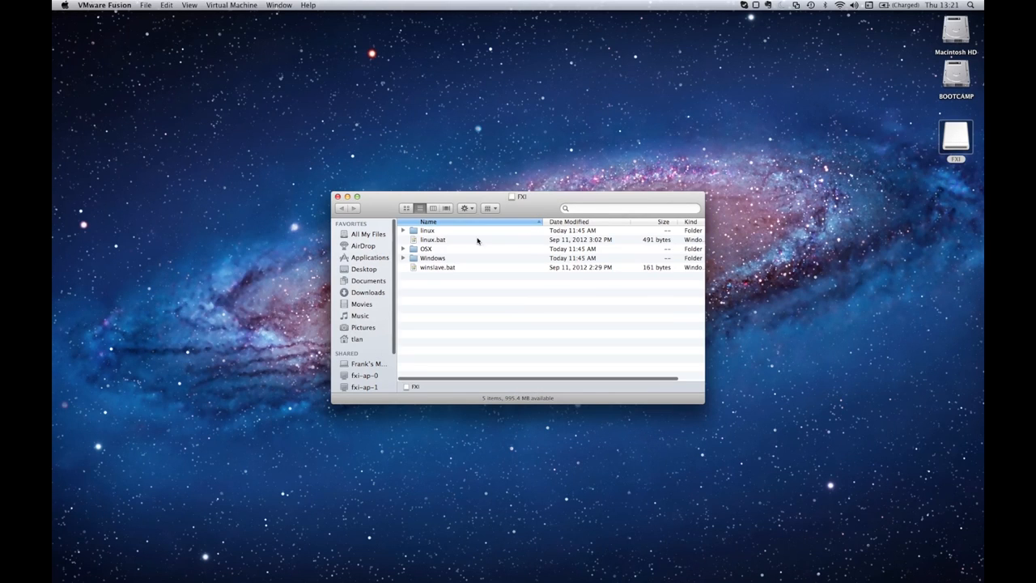
# Step: Launch OSX Slave.app from the OSX folder in Finder
pyautogui.doubleClick(427, 249)
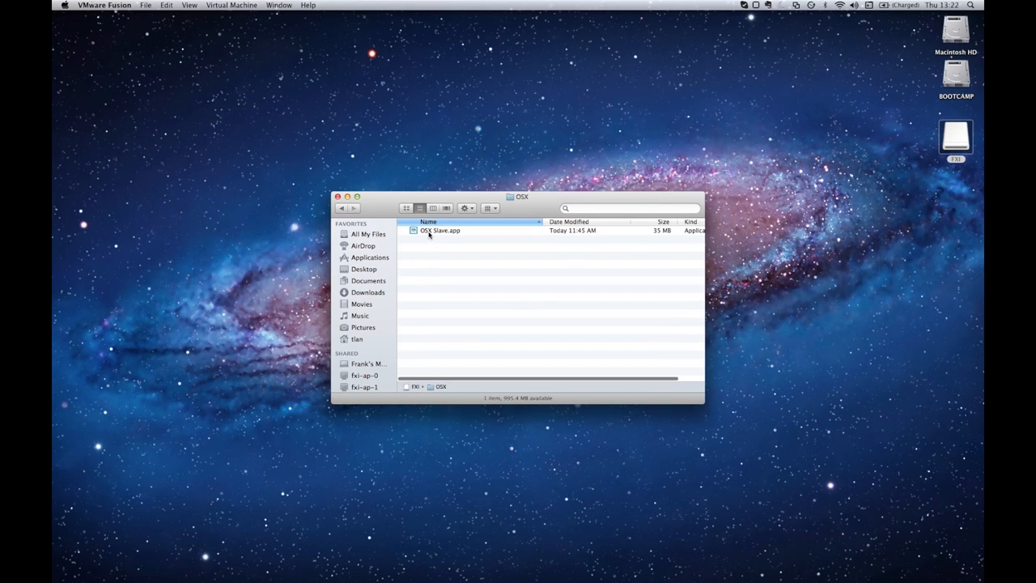
pyautogui.click(440, 230)
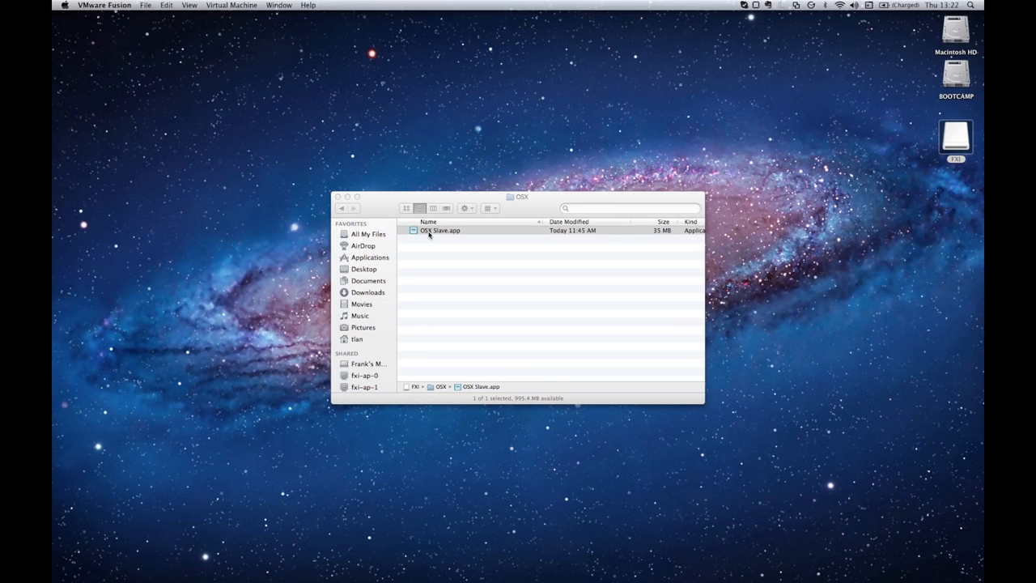
pyautogui.doubleClick(440, 230)
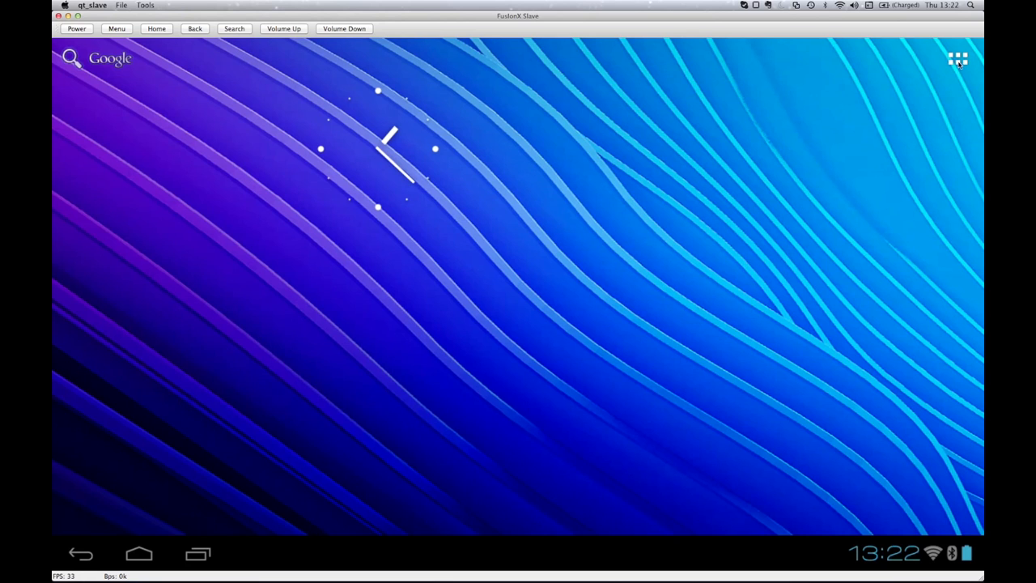
# Step: Launch Angry Birds from the remote device's app list in the OSX Slave window
pyautogui.click(959, 58)
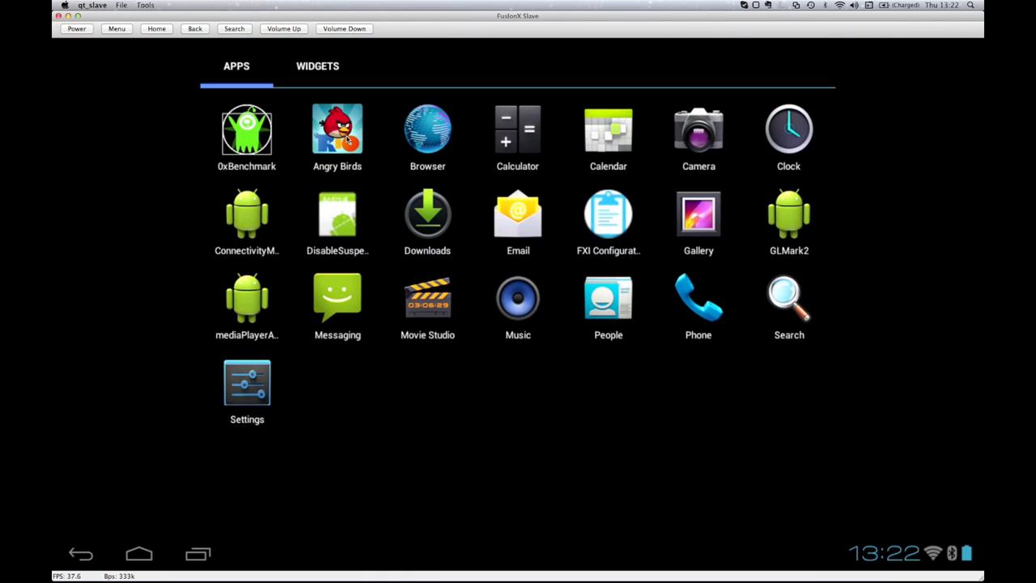
pyautogui.click(337, 130)
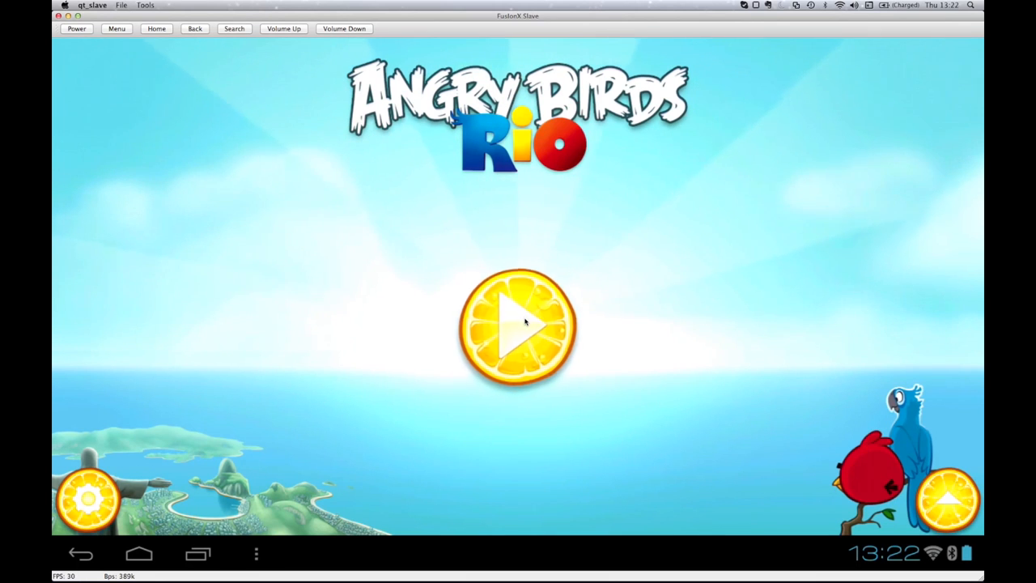
# Step: Start Angry Birds Rio and play the first level
pyautogui.click(518, 327)
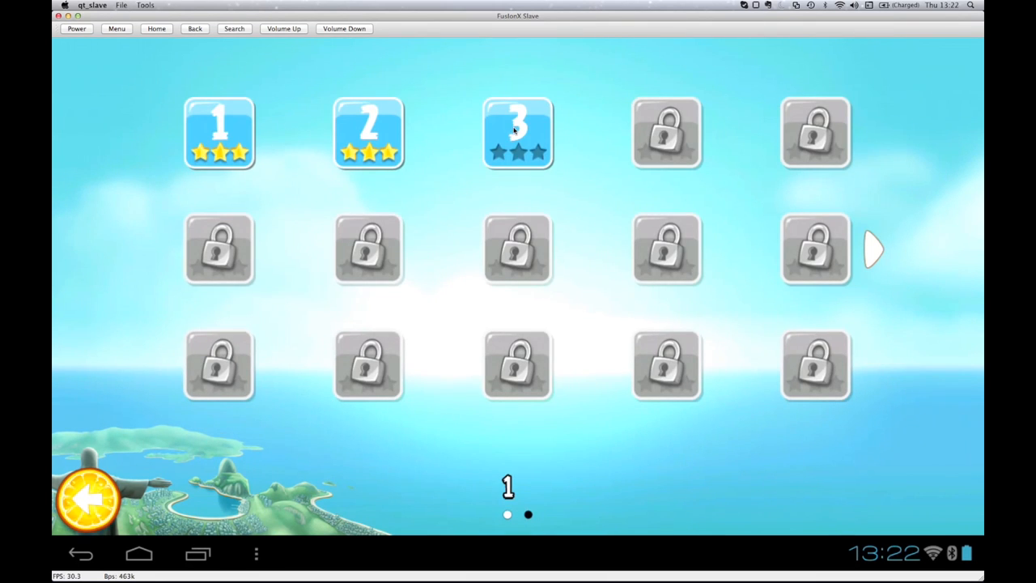
pyautogui.click(518, 133)
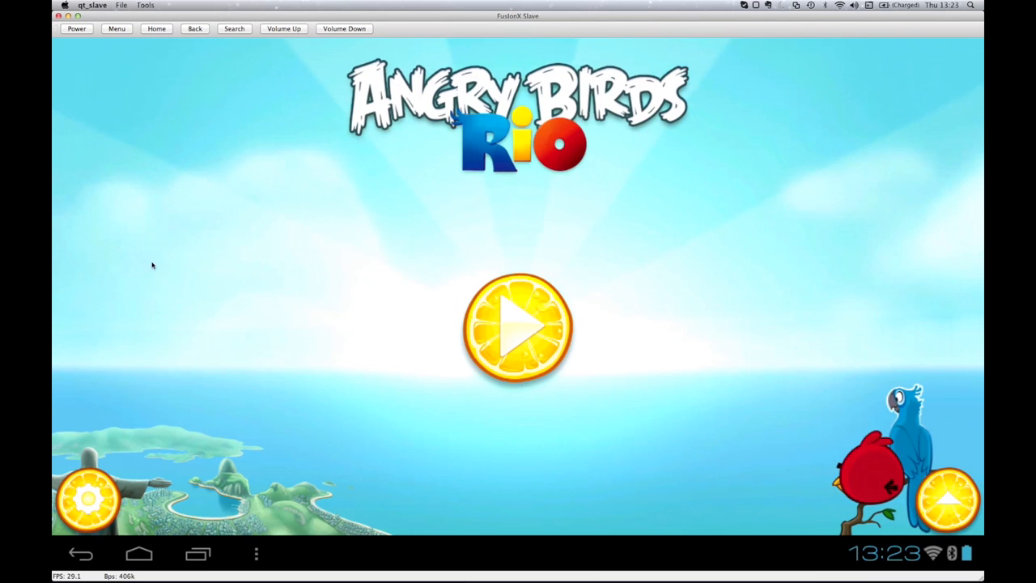
# Step: Quit the game via Back and confirm, returning to the Android app list
pyautogui.click(194, 29)
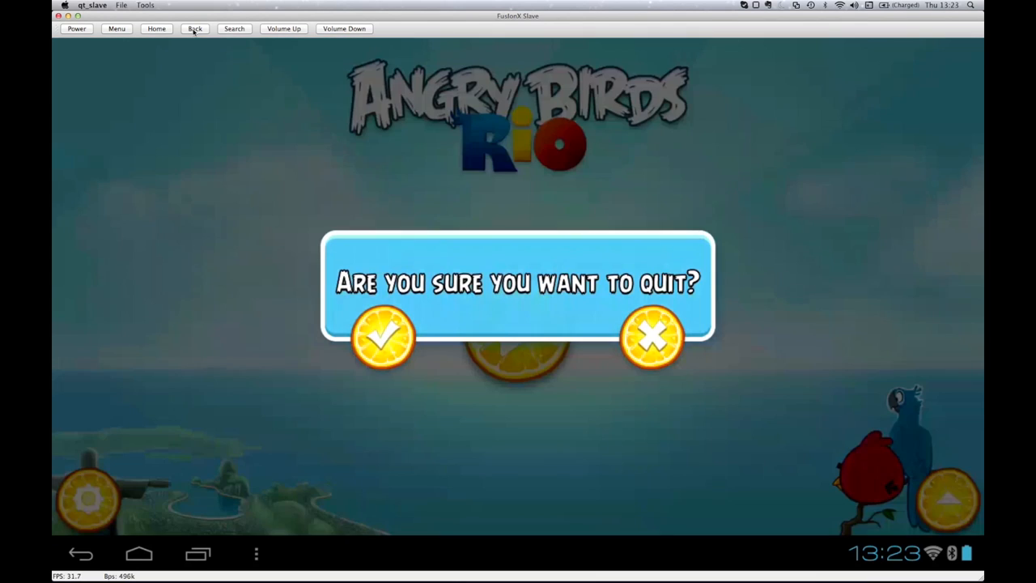
pyautogui.click(382, 339)
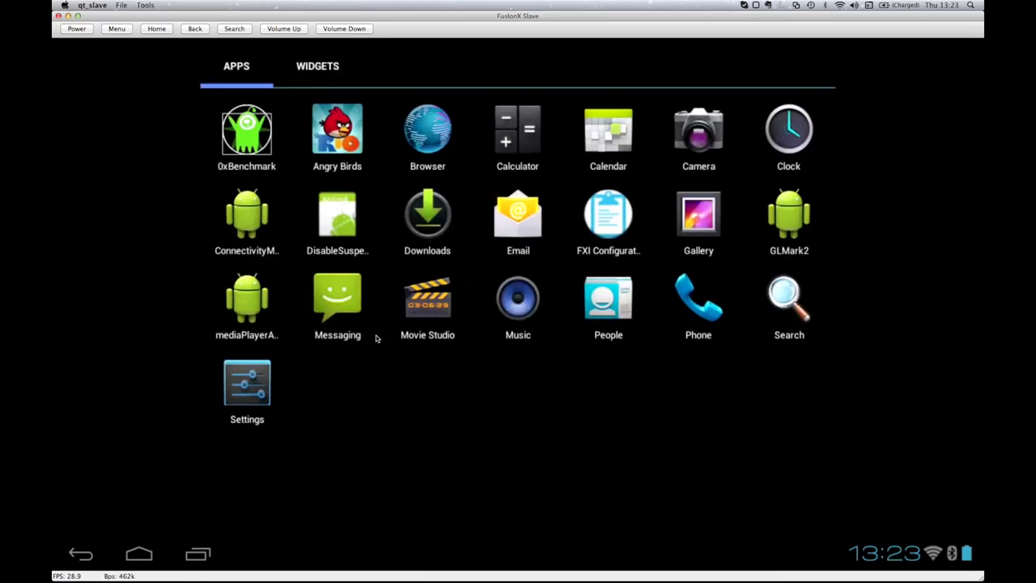